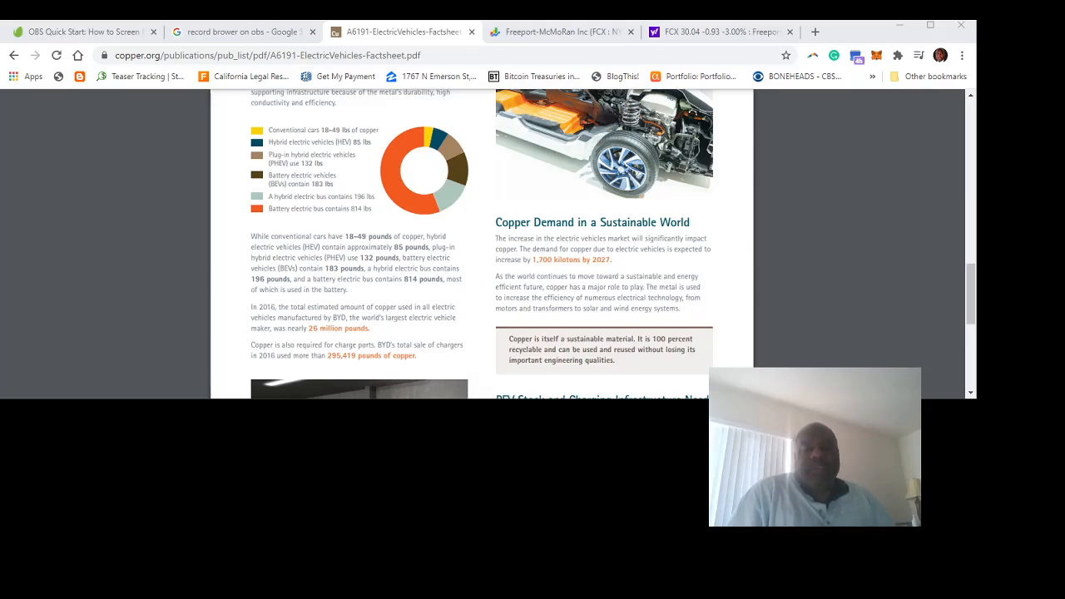
mouse_move(429, 224)
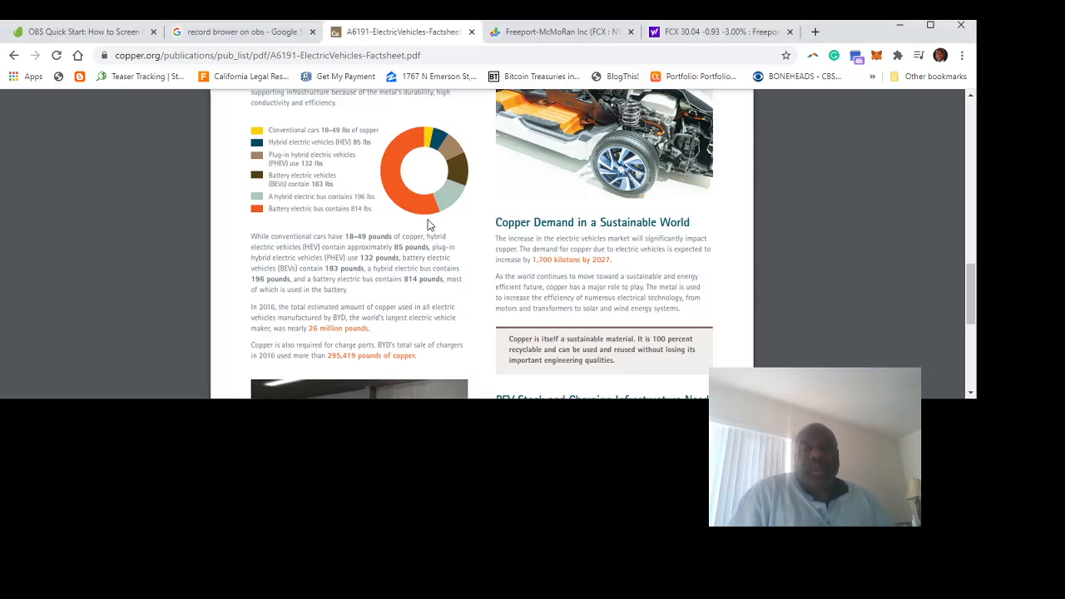
Step: Switch to the Freeport-McMoRan (FCX) Google Finance quote showing $30.04
click(563, 31)
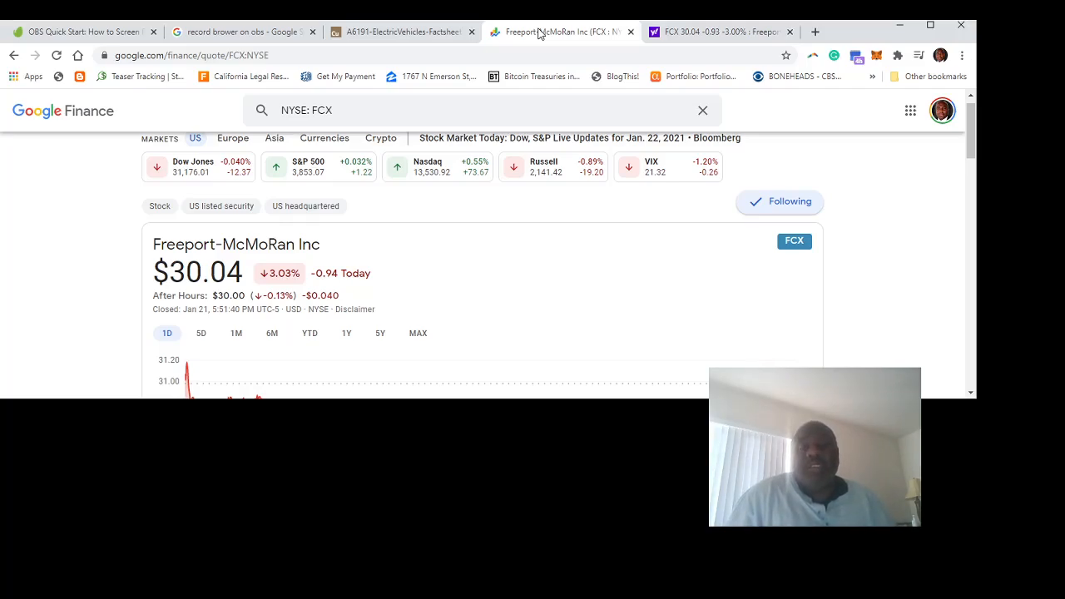
mouse_move(762, 275)
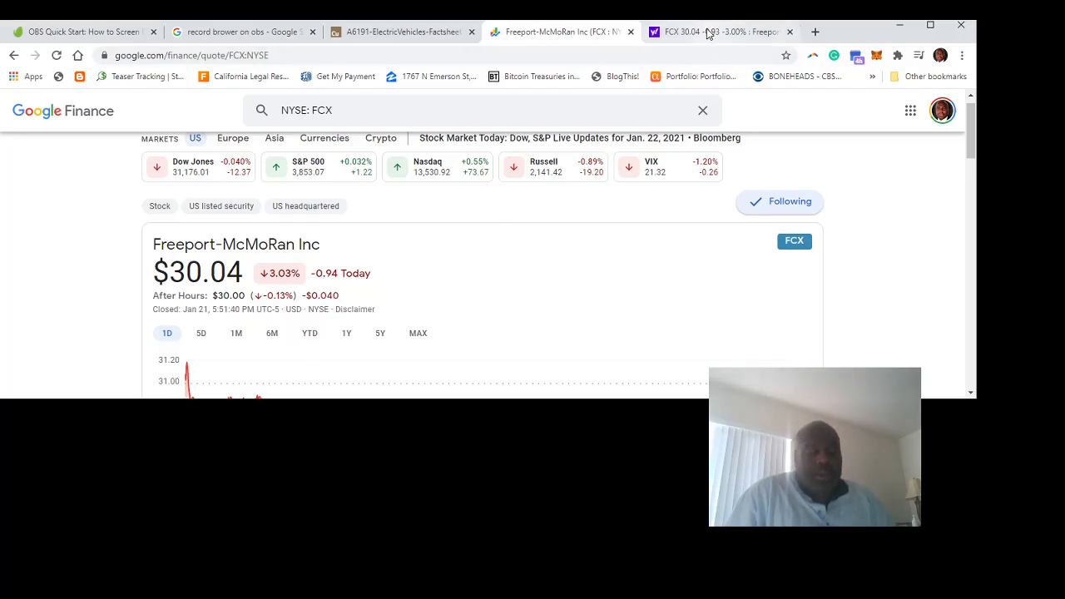
Step: Switch to the FCX Yahoo Finance profile describing its copper, gold and molybdenum mining
click(719, 32)
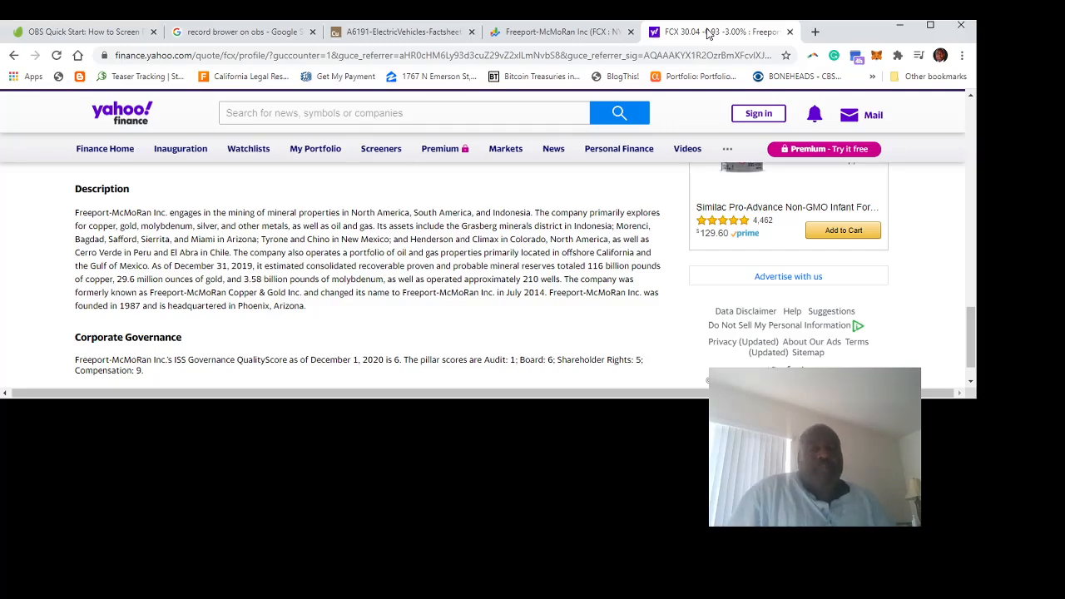
mouse_move(443, 169)
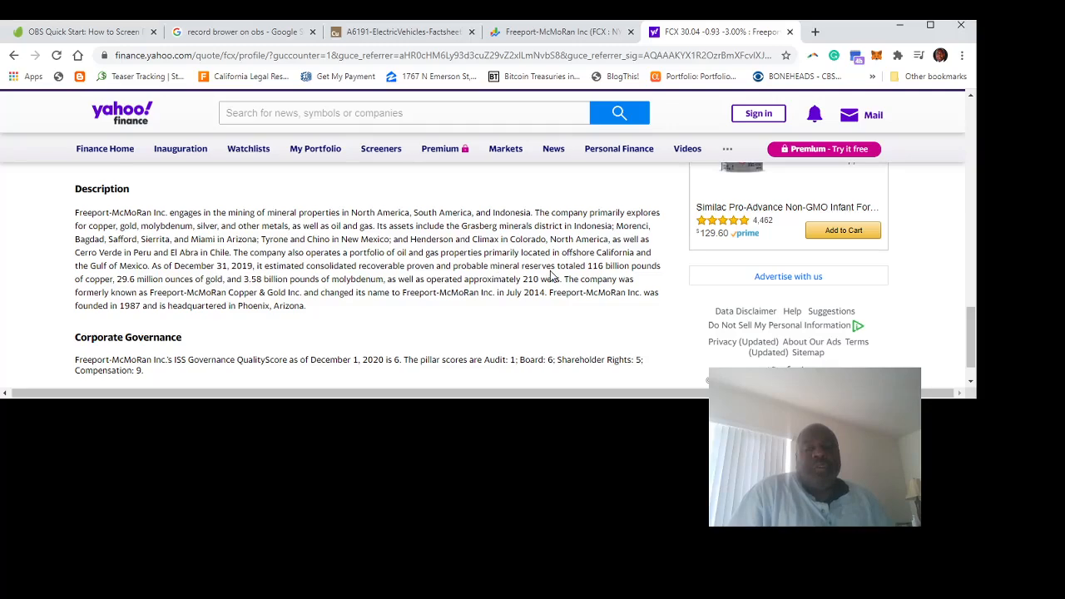
mouse_move(625, 275)
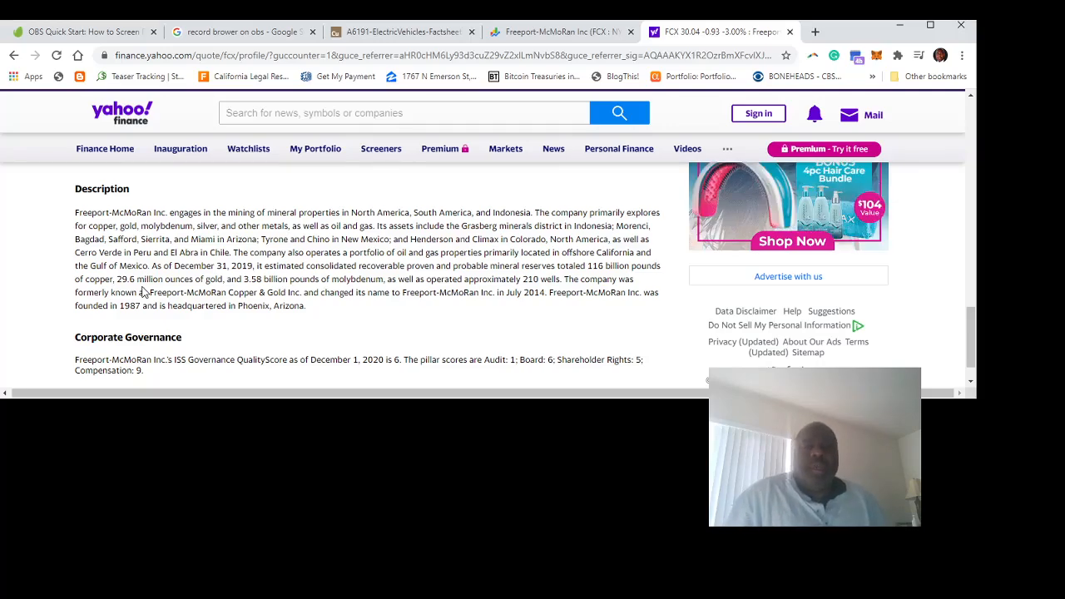
mouse_move(342, 236)
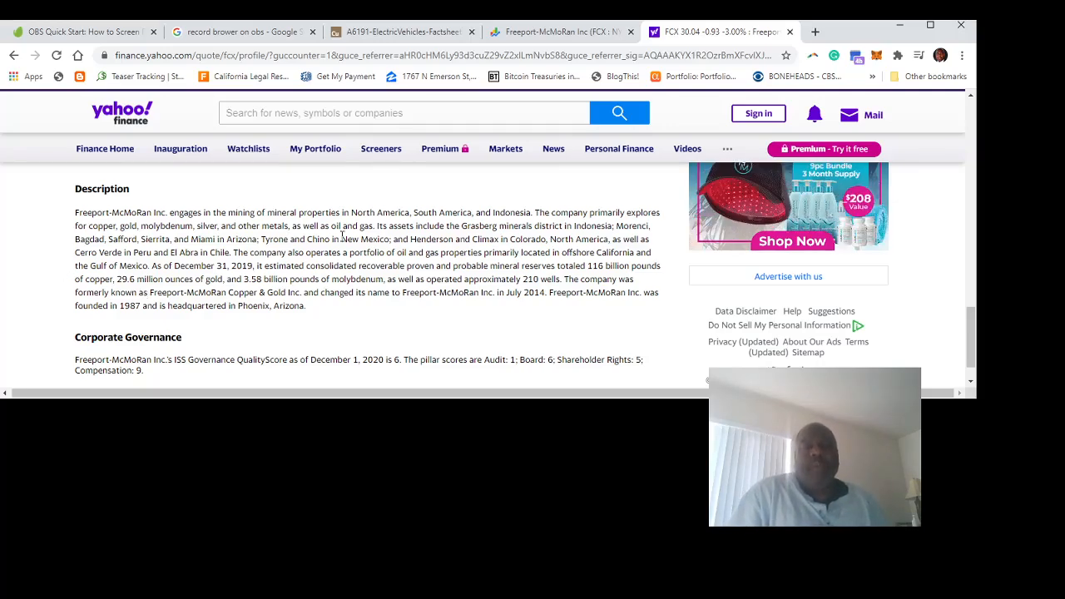